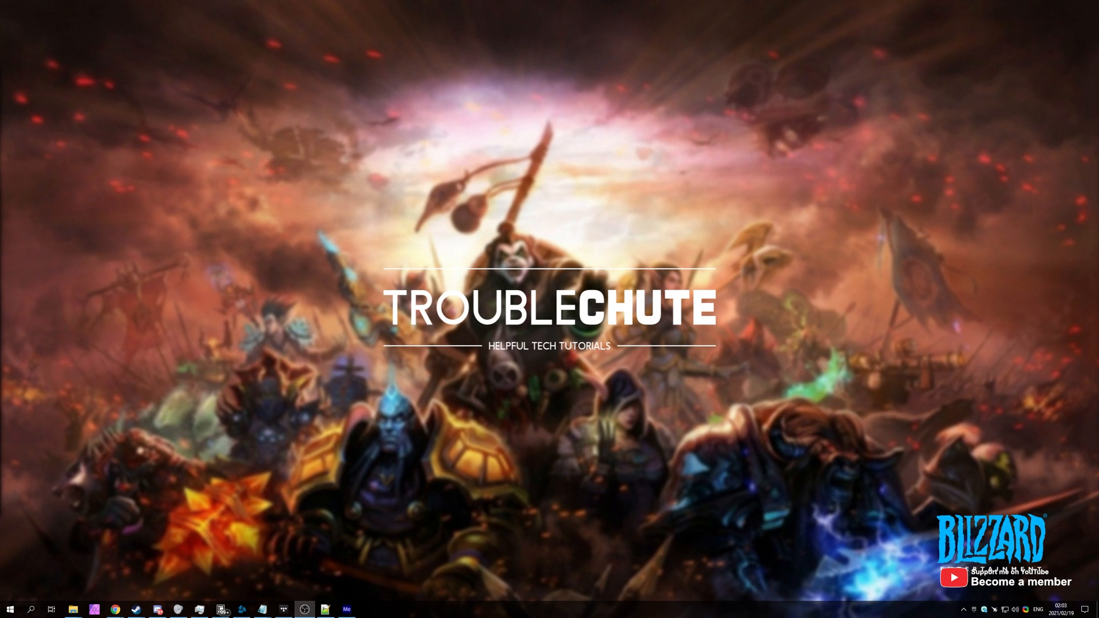
Bring up the Battle.net launcher from the taskbar icon
left_click(241, 608)
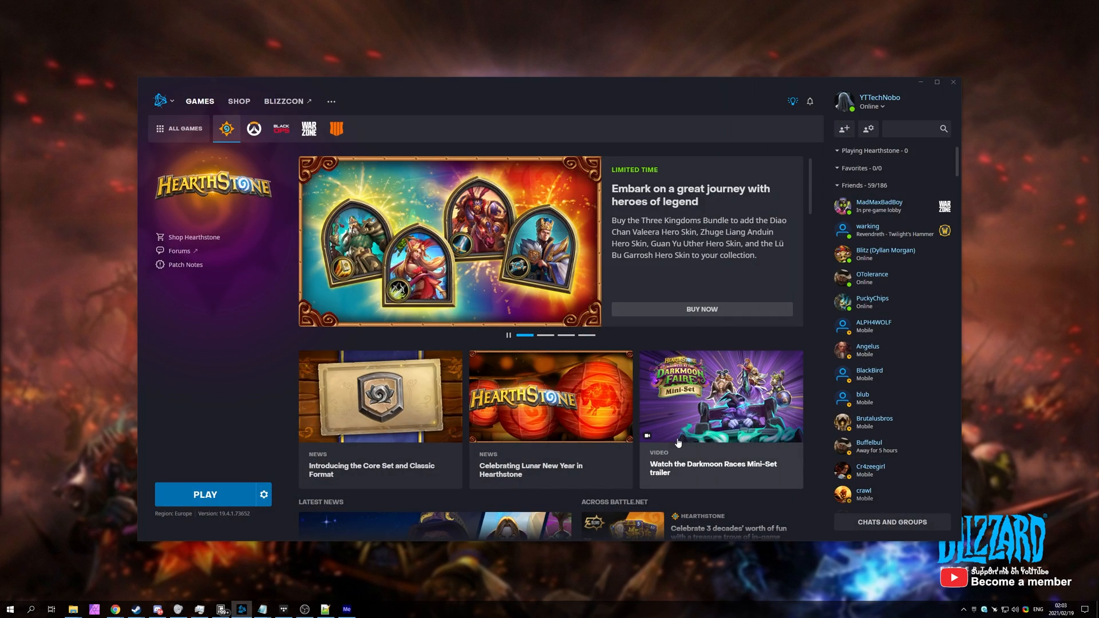
Browse the full games library, briefly visiting the Hearthstone page and returning
left_click(185, 128)
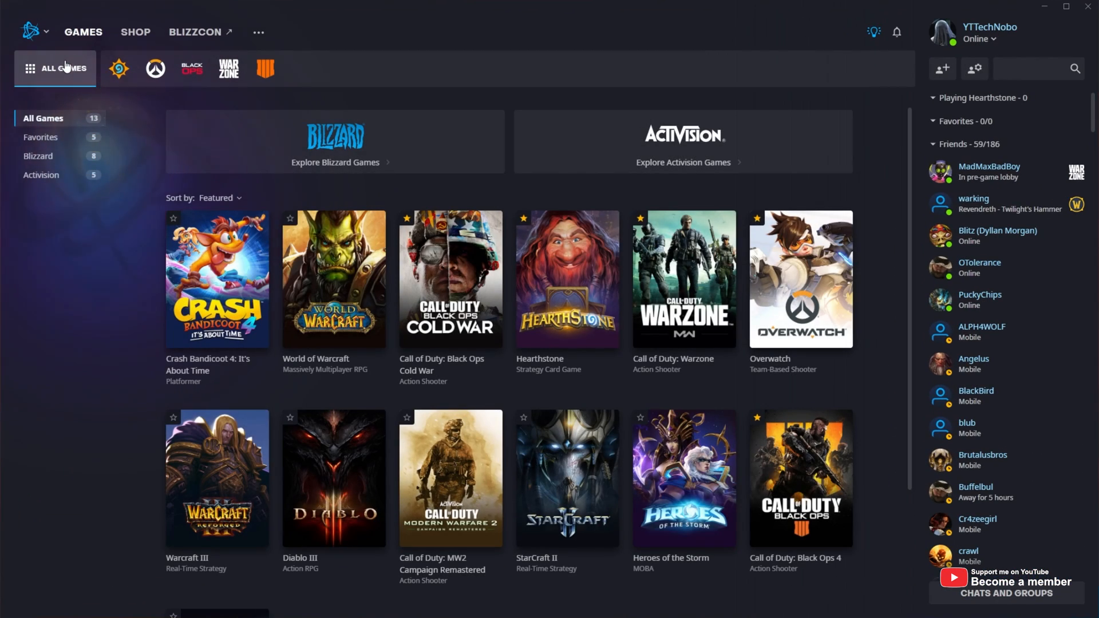
scroll("down", 3)
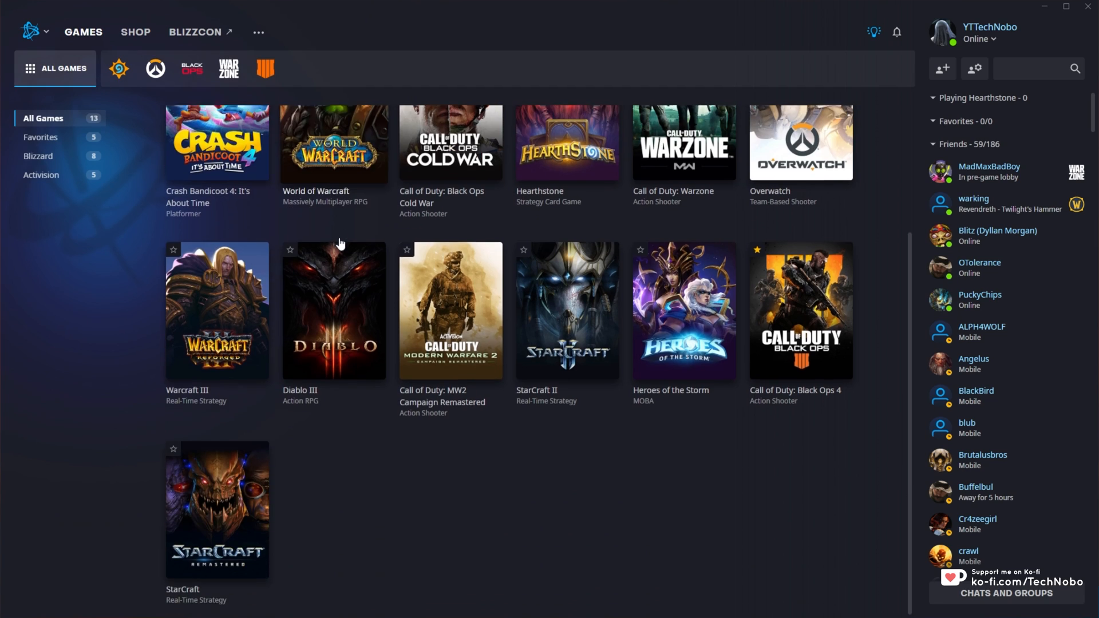
left_click(119, 68)
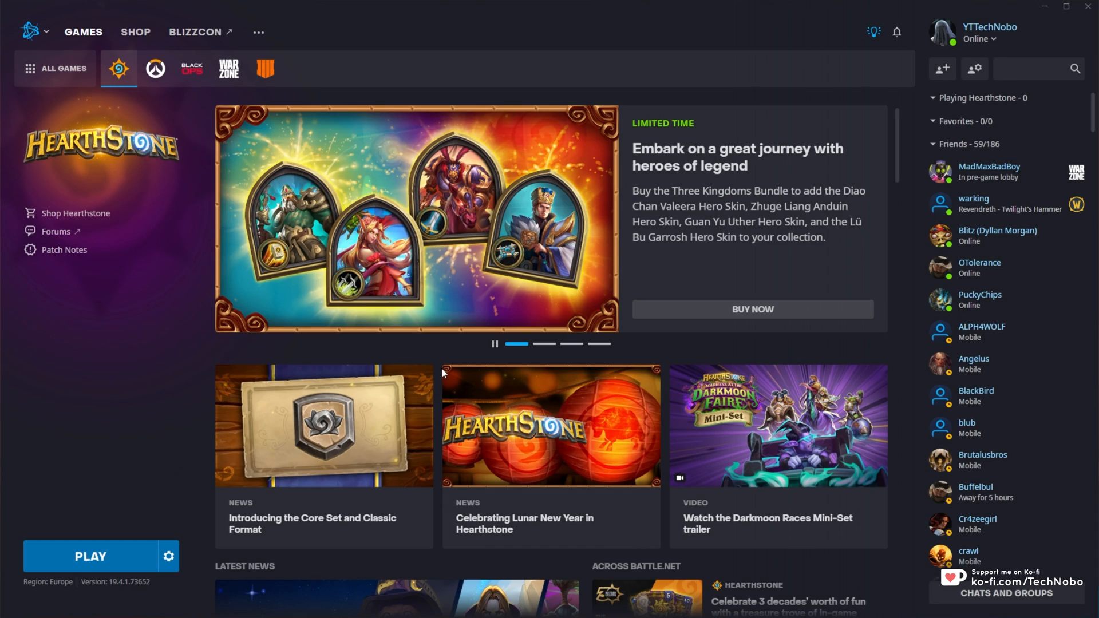
left_click(63, 68)
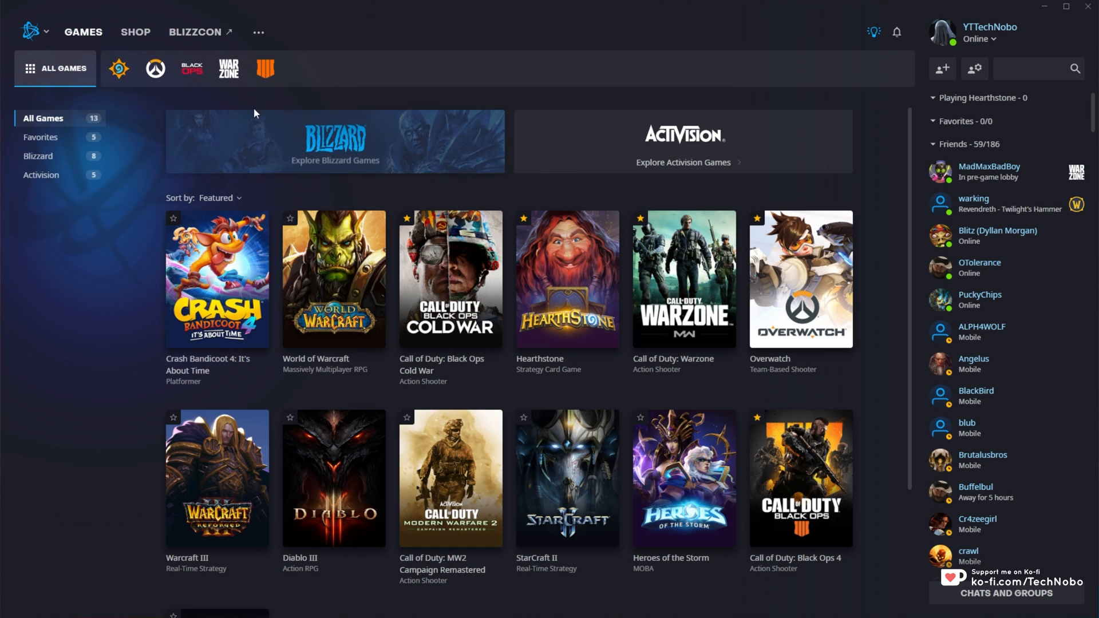
mouse_move(322, 425)
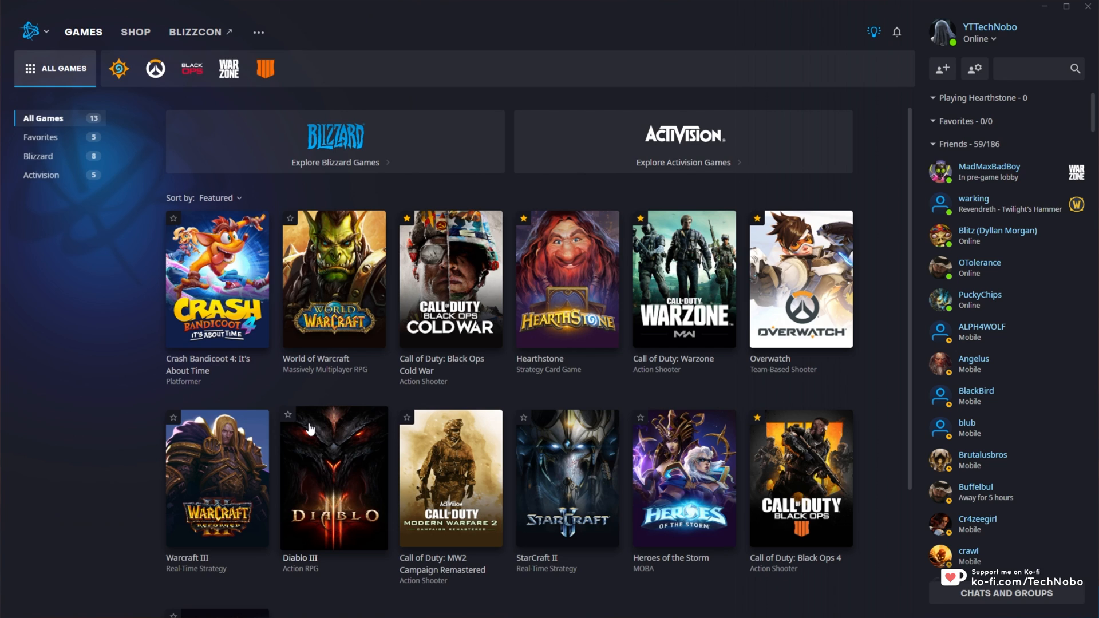
mouse_move(482, 422)
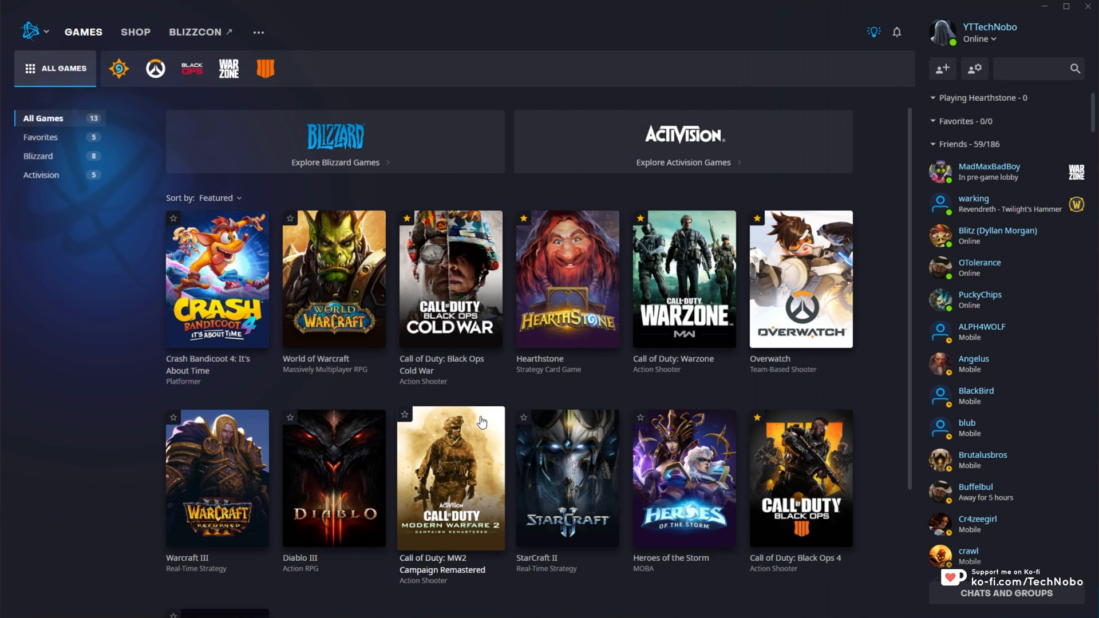
mouse_move(373, 94)
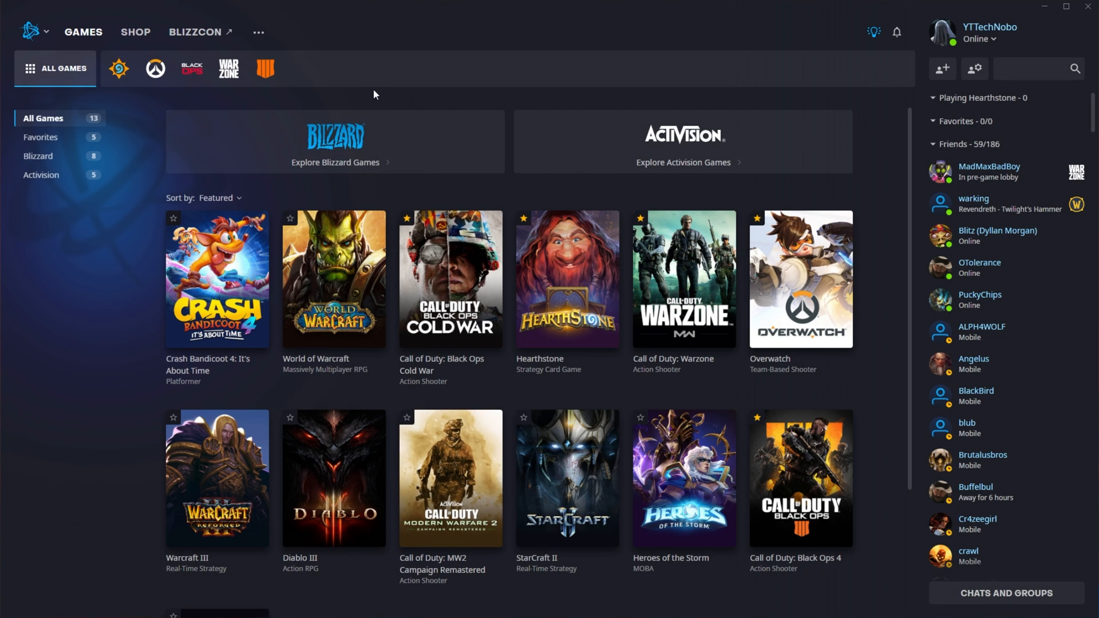
mouse_move(299, 79)
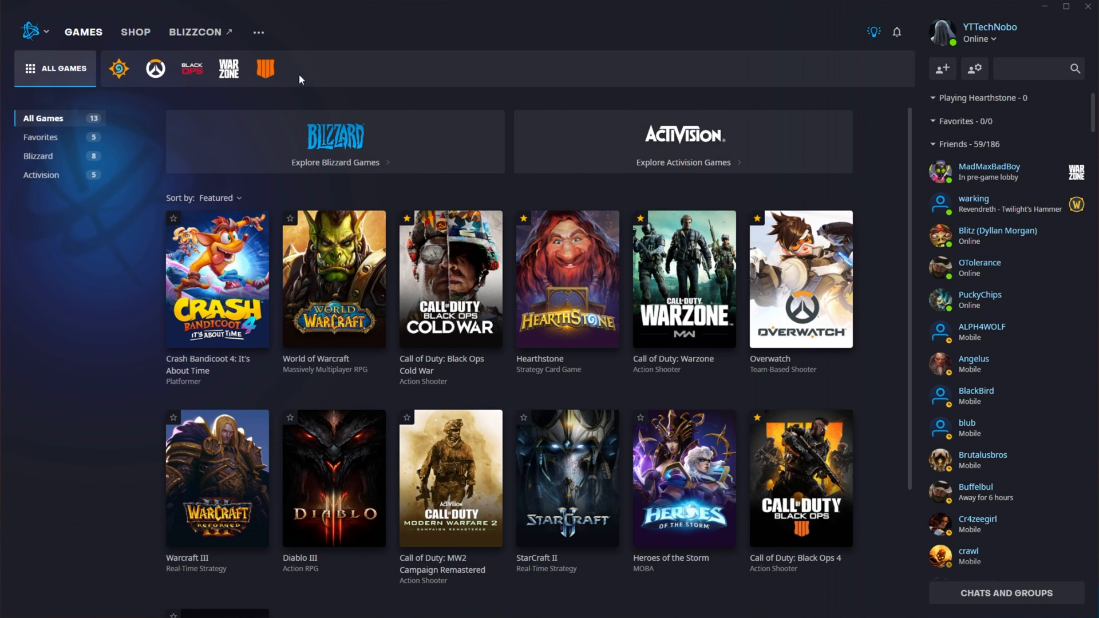
mouse_move(228, 97)
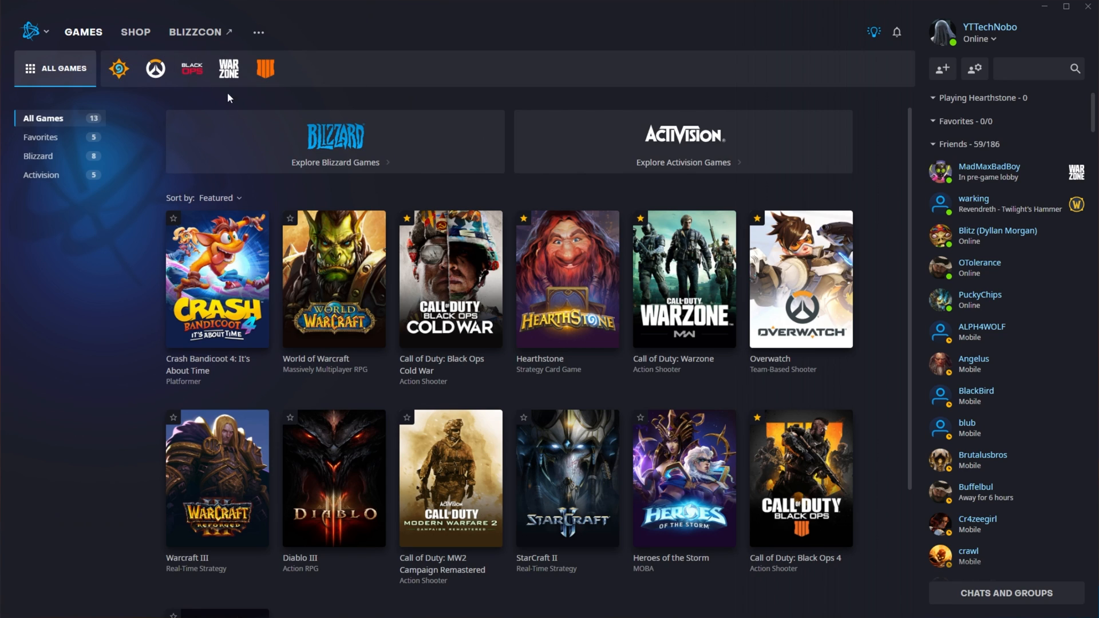
mouse_move(228, 84)
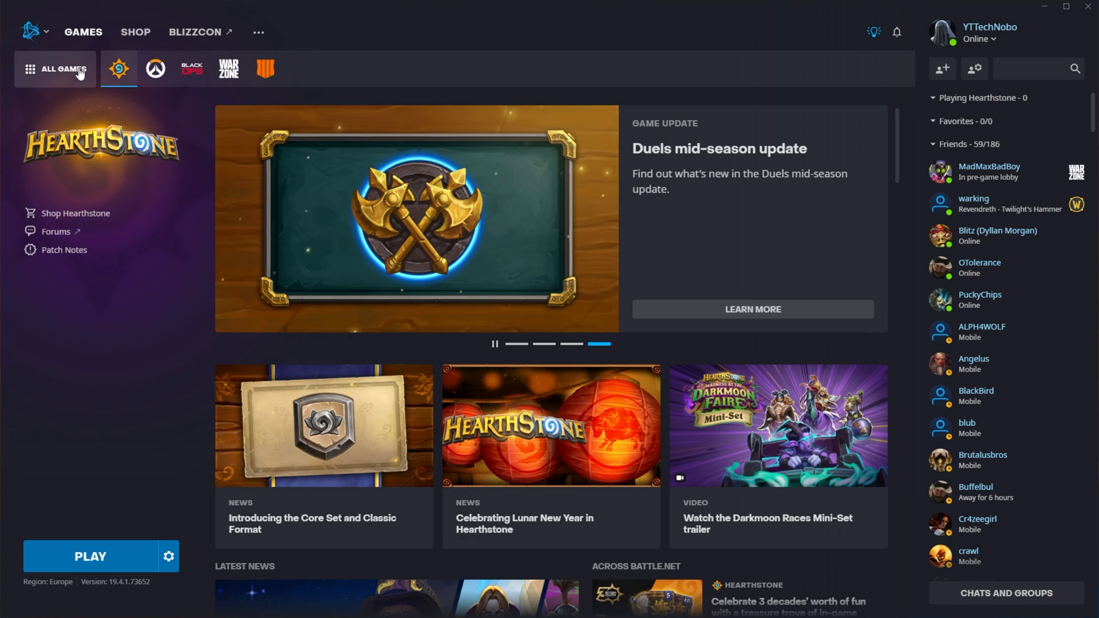
Filter the library to Blizzard games and open the Black Ops Cold War page
left_click(63, 69)
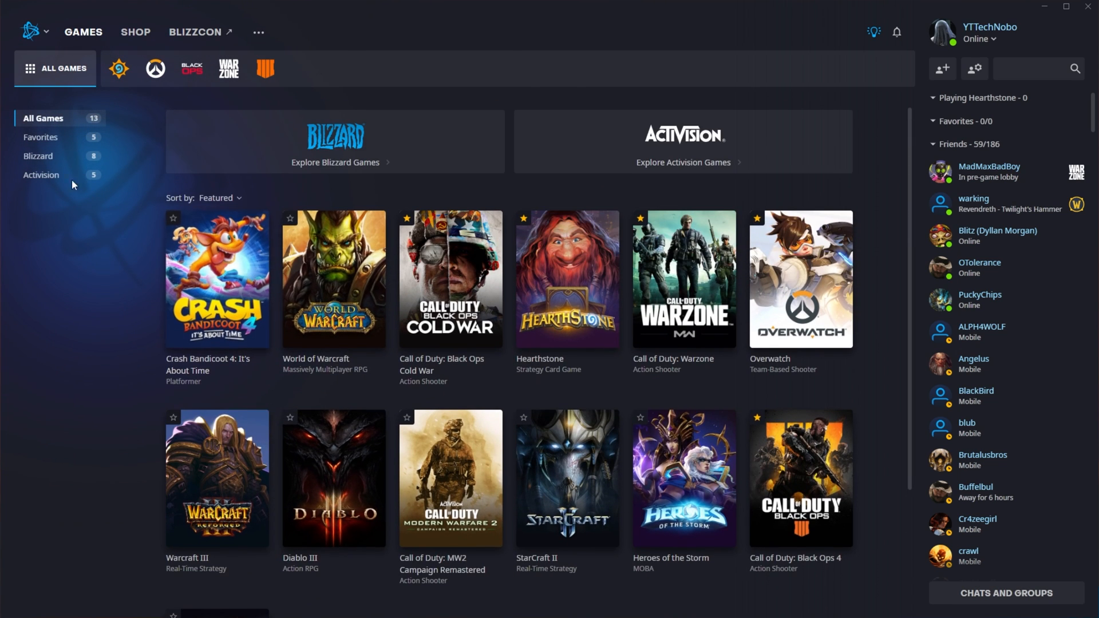
left_click(38, 156)
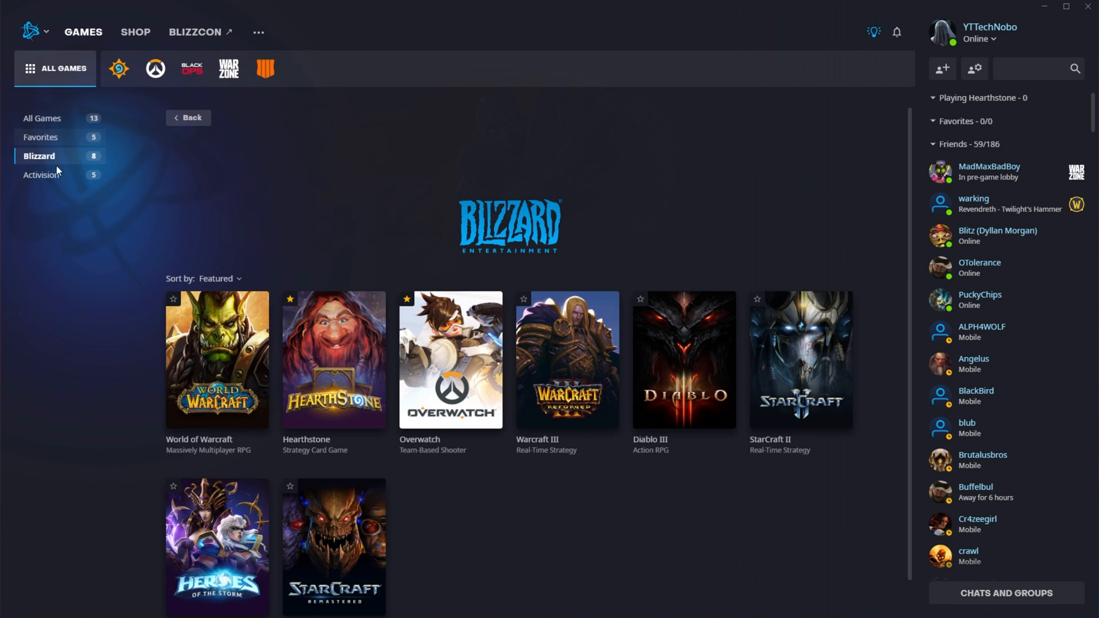
left_click(42, 118)
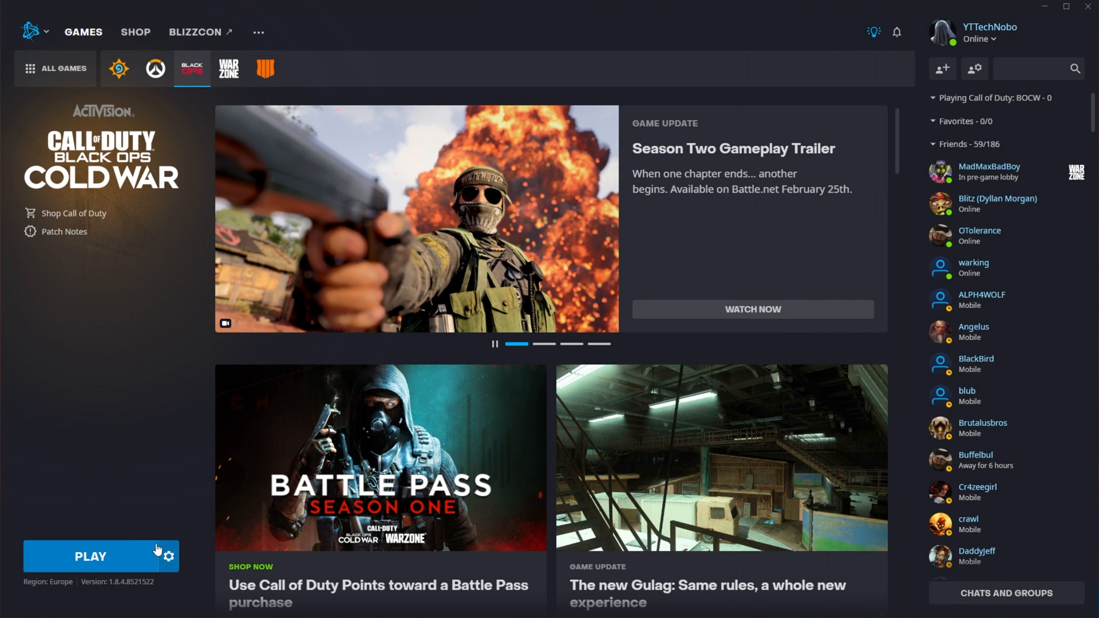
Switch to the Hearthstone page and pick Scan and Repair from its Play gear menu
left_click(168, 556)
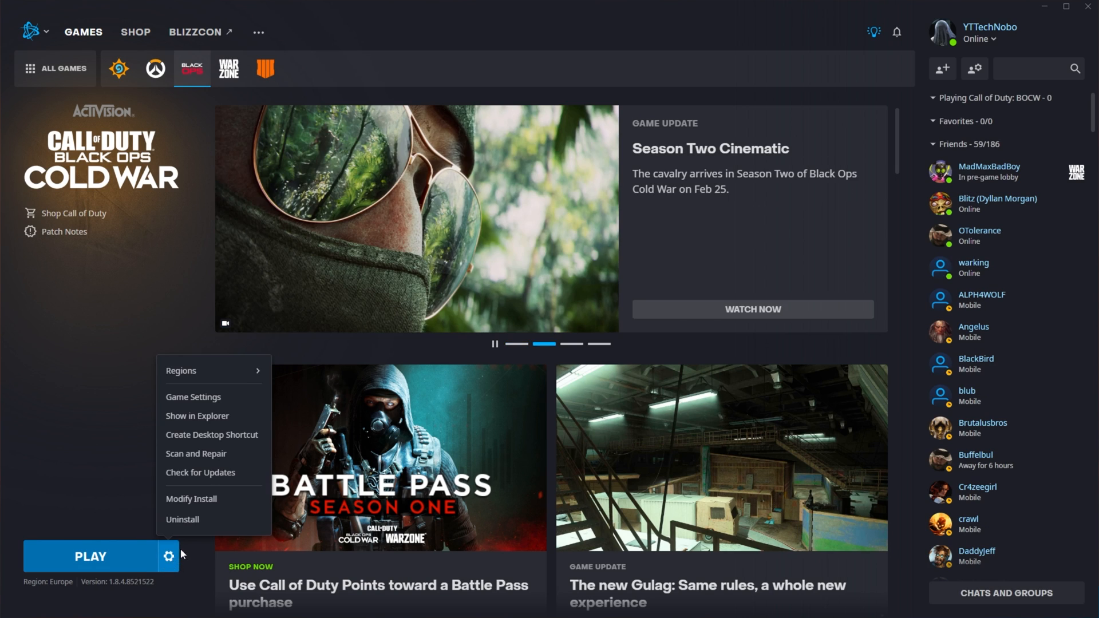
mouse_move(218, 459)
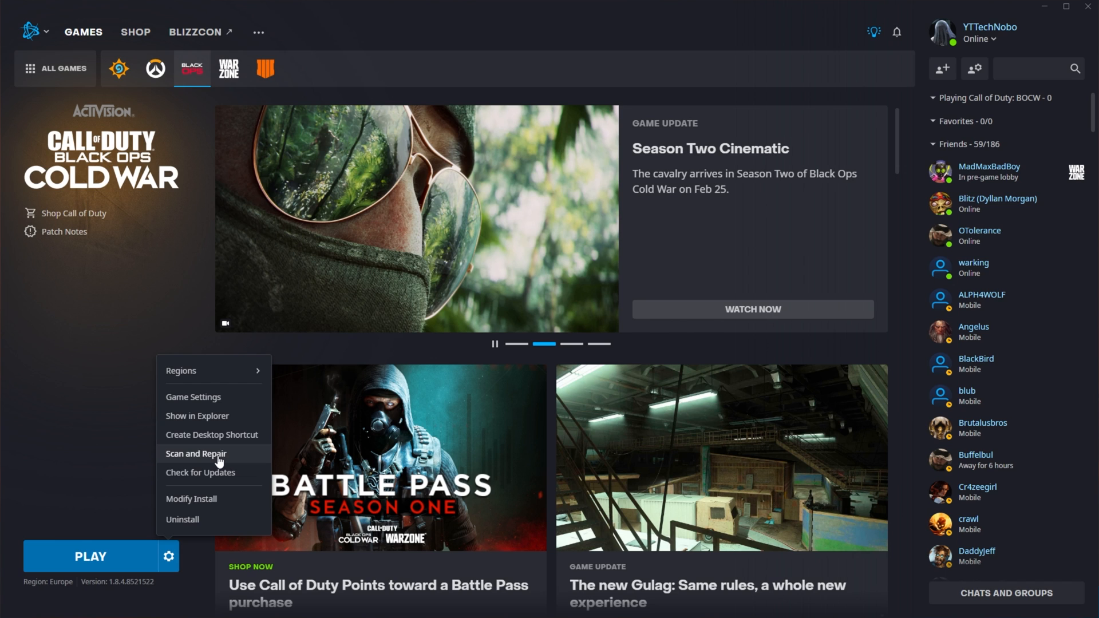
mouse_move(219, 454)
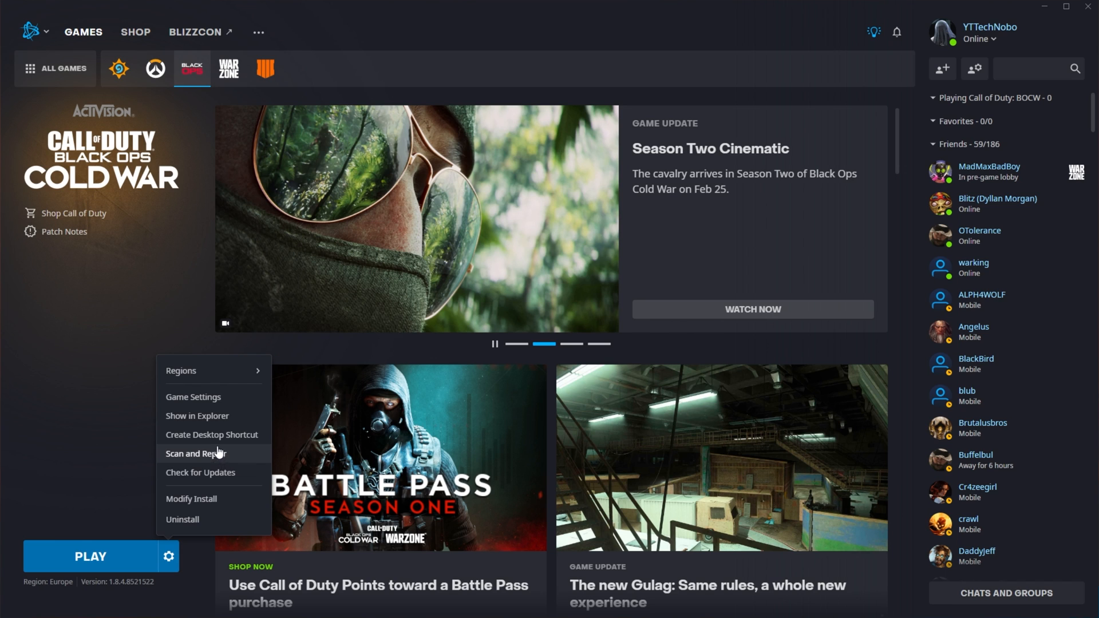
mouse_move(119, 68)
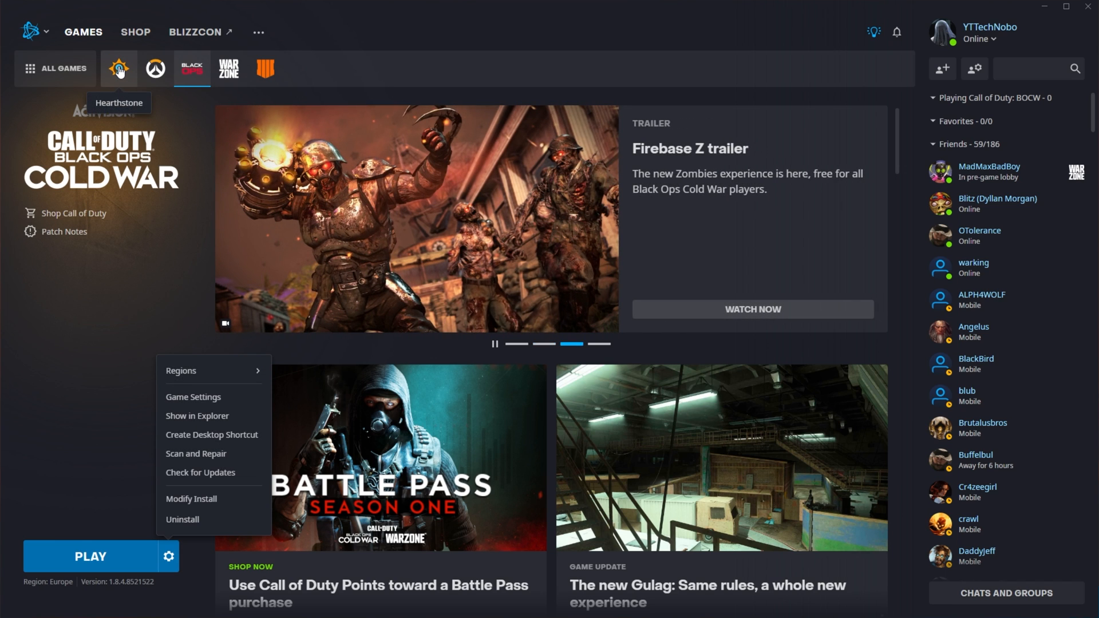
left_click(118, 68)
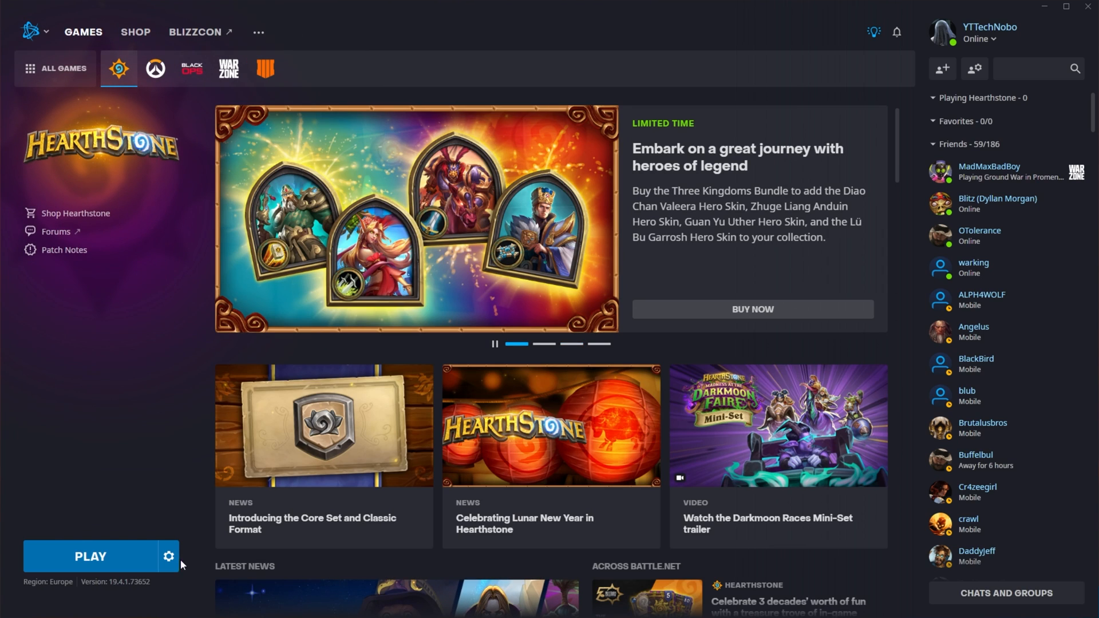
left_click(169, 557)
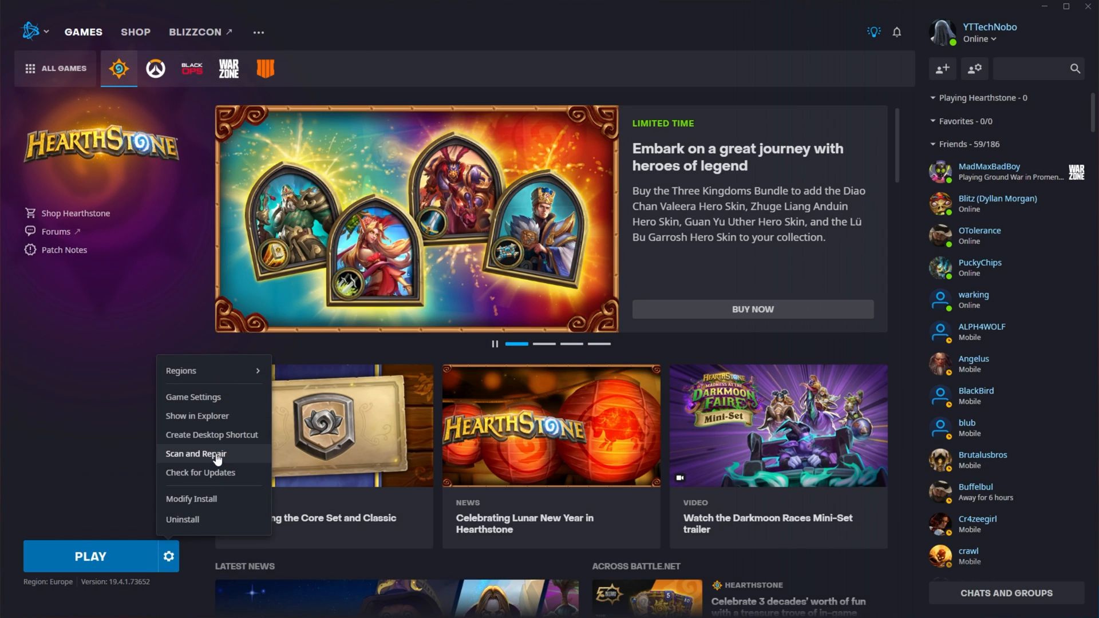
left_click(197, 456)
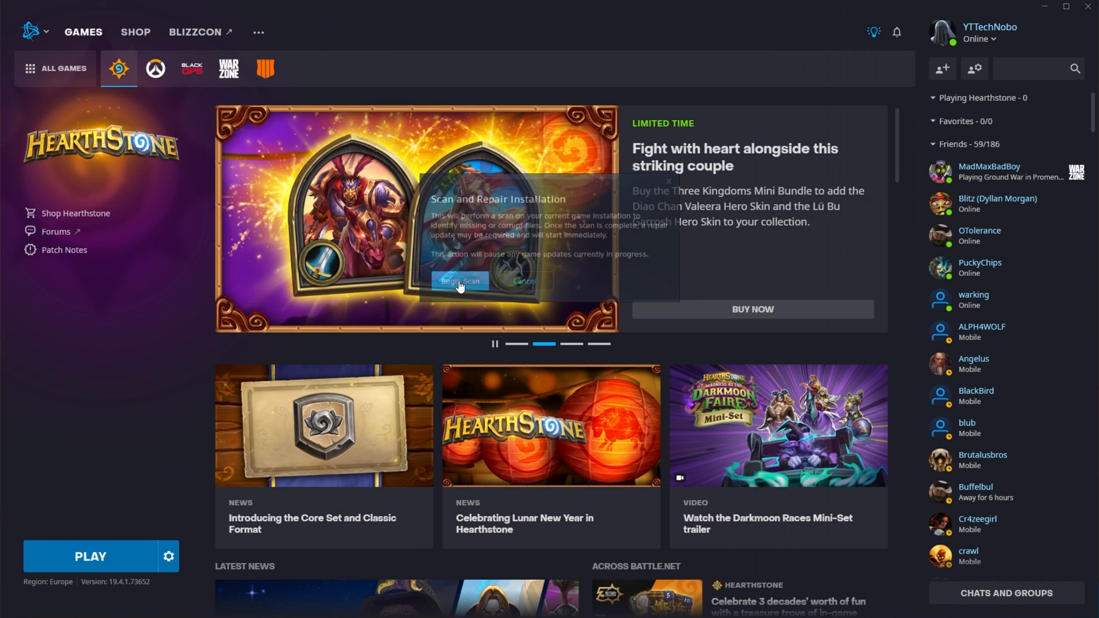
Begin the Hearthstone file scan from the Scan and Repair dialog
left_click(460, 282)
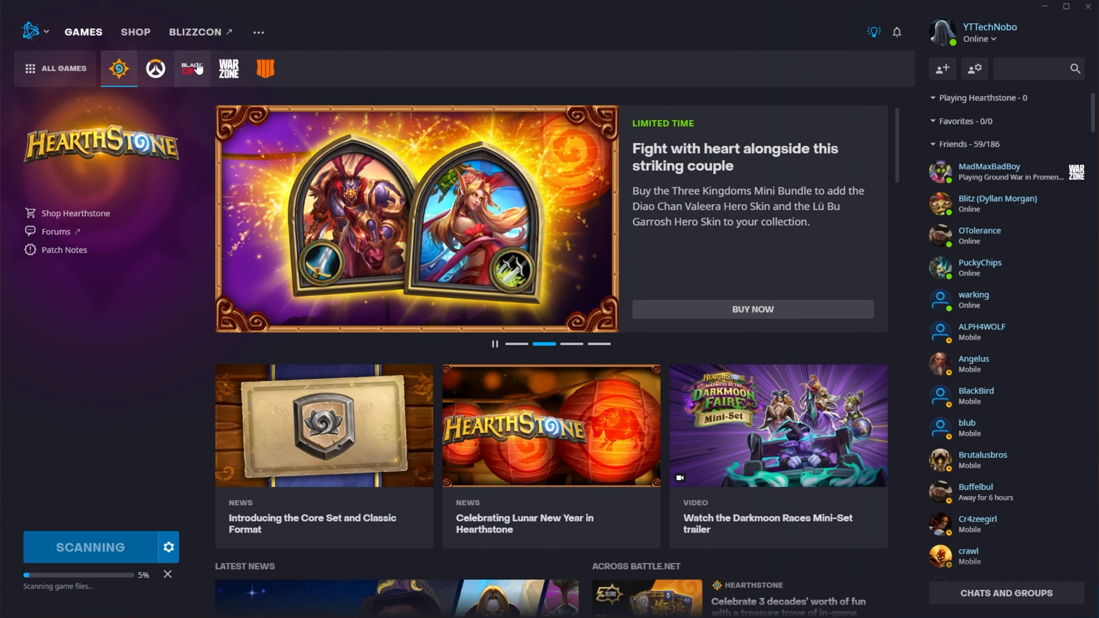
mouse_move(443, 354)
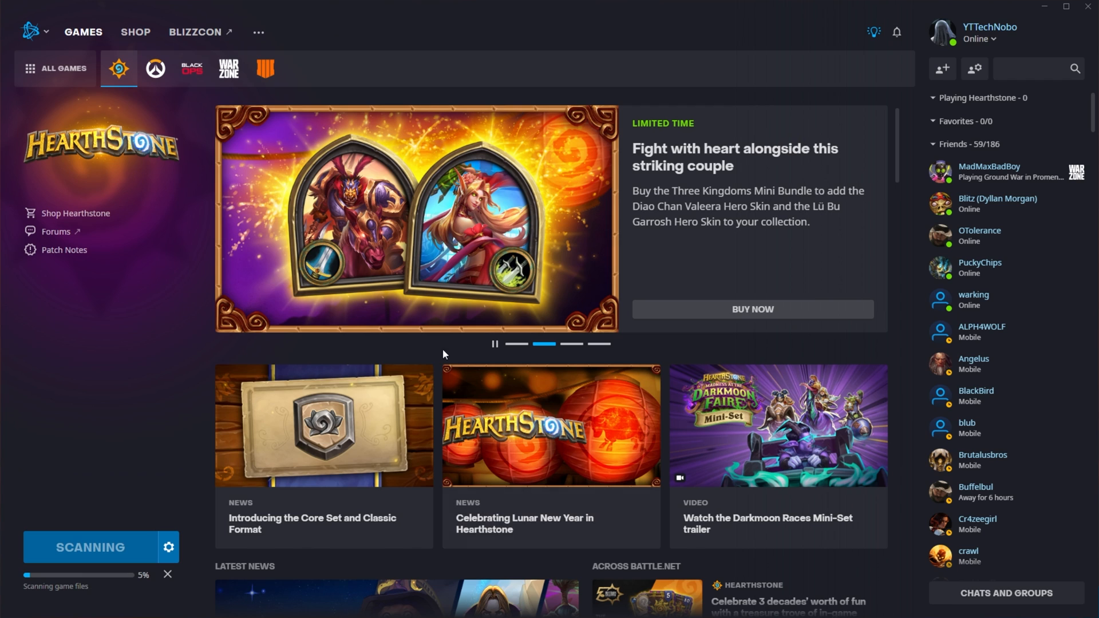
mouse_move(157, 527)
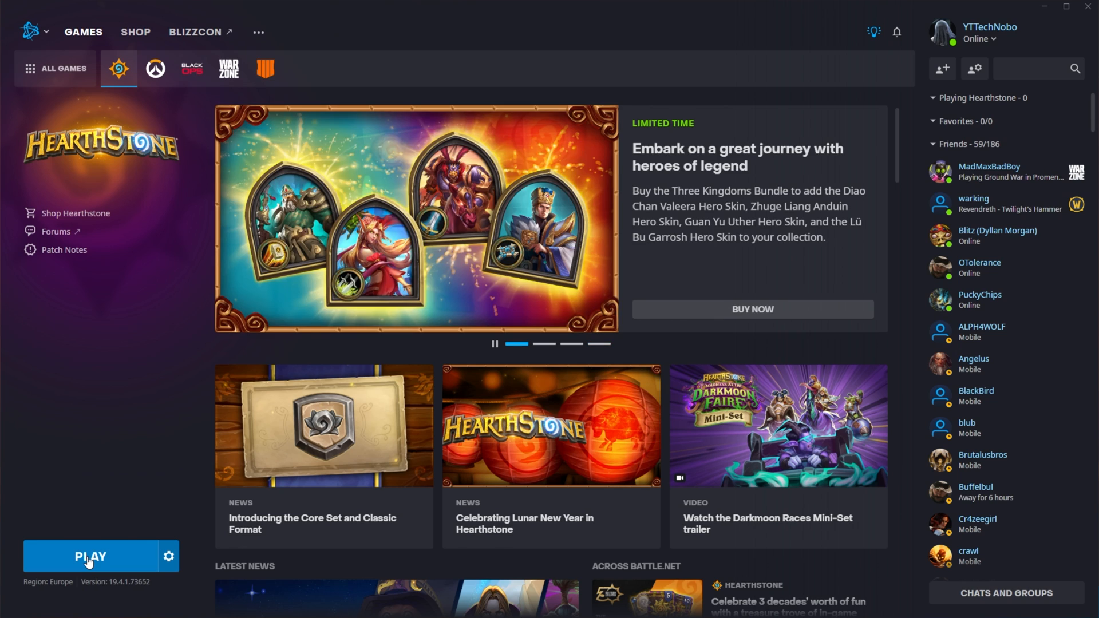
mouse_move(194, 585)
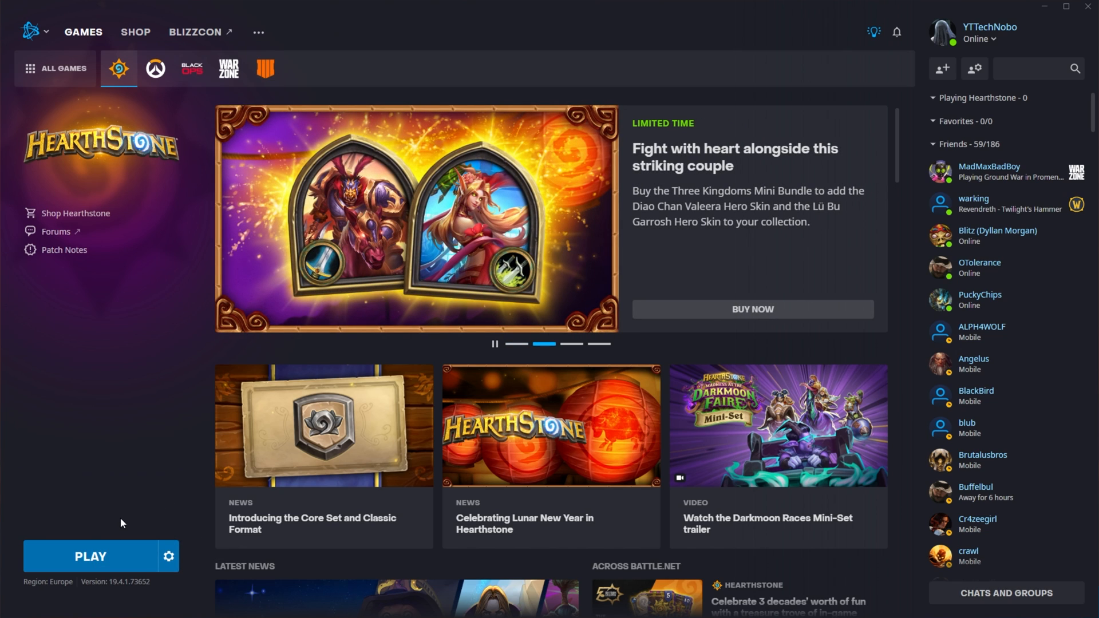
mouse_move(216, 471)
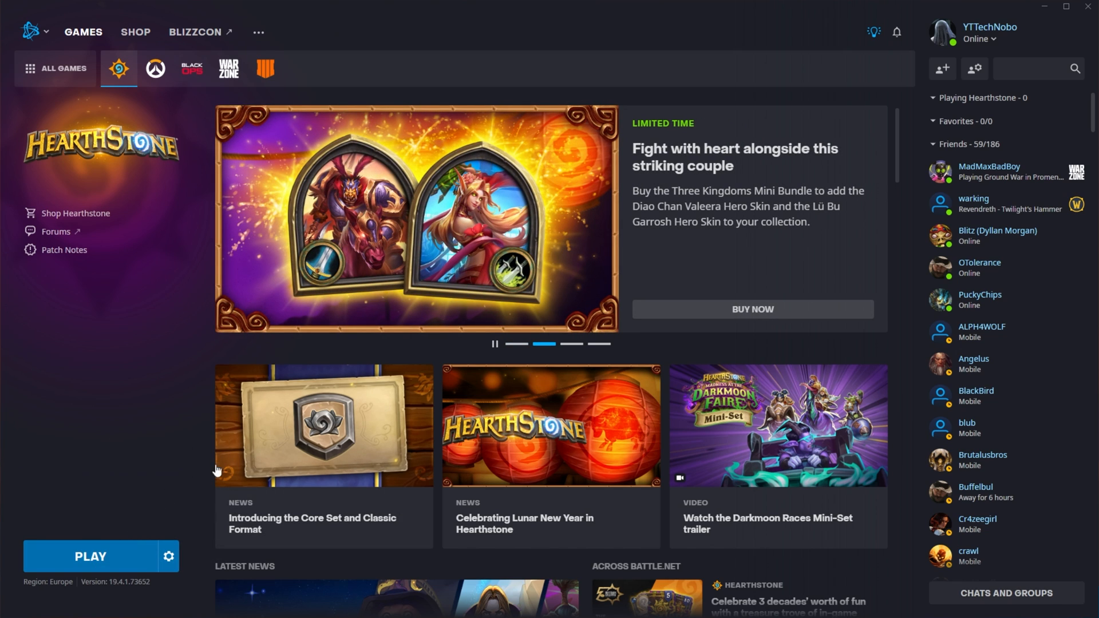
mouse_move(133, 572)
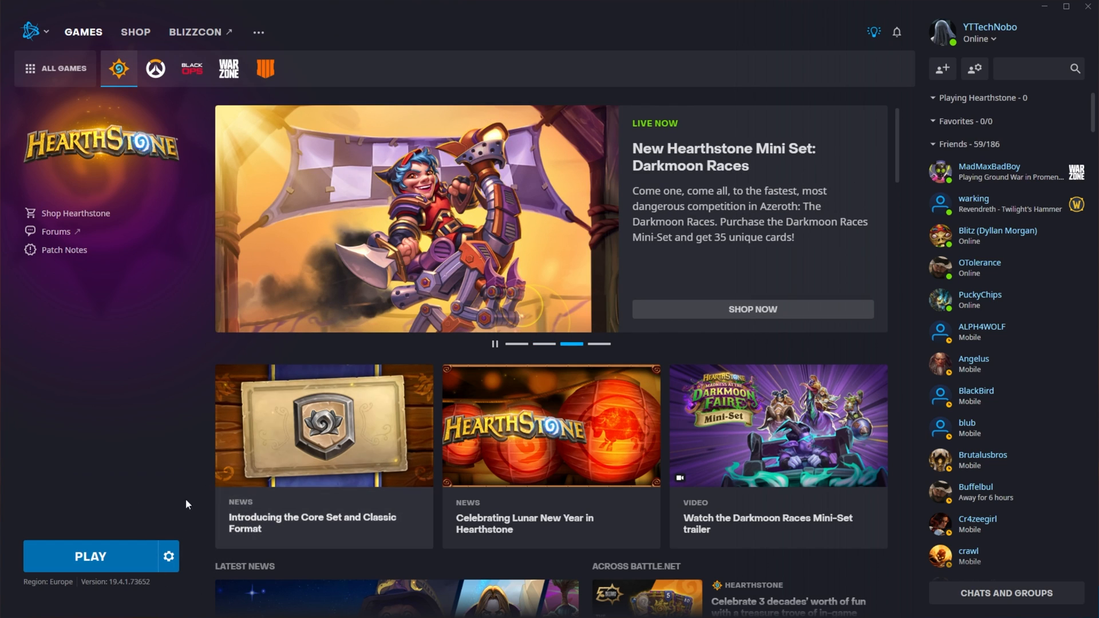
mouse_move(196, 508)
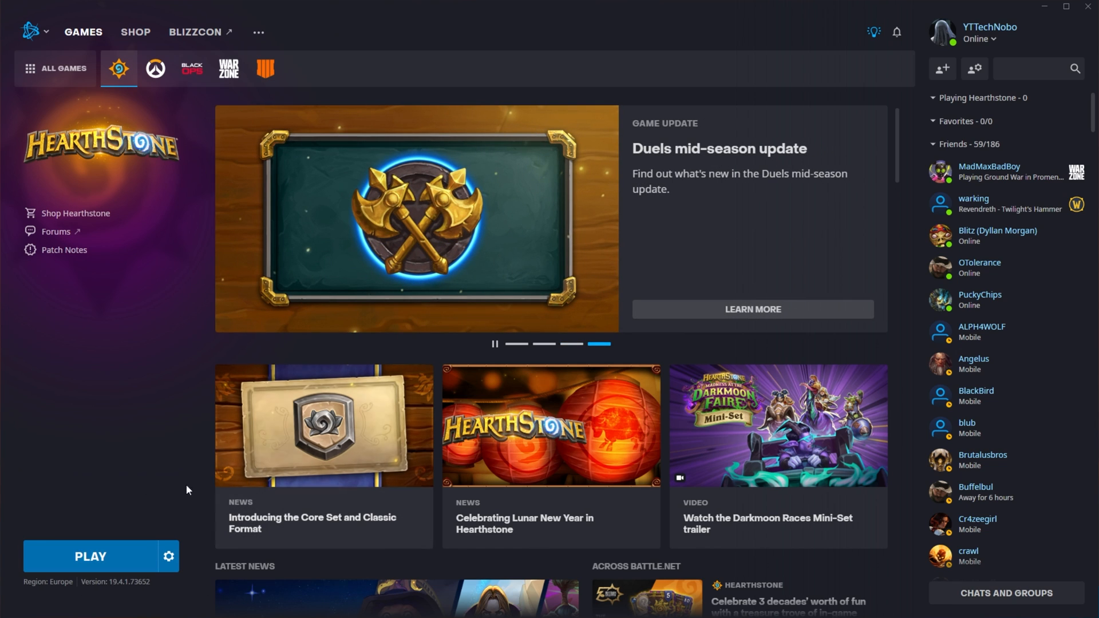
mouse_move(200, 526)
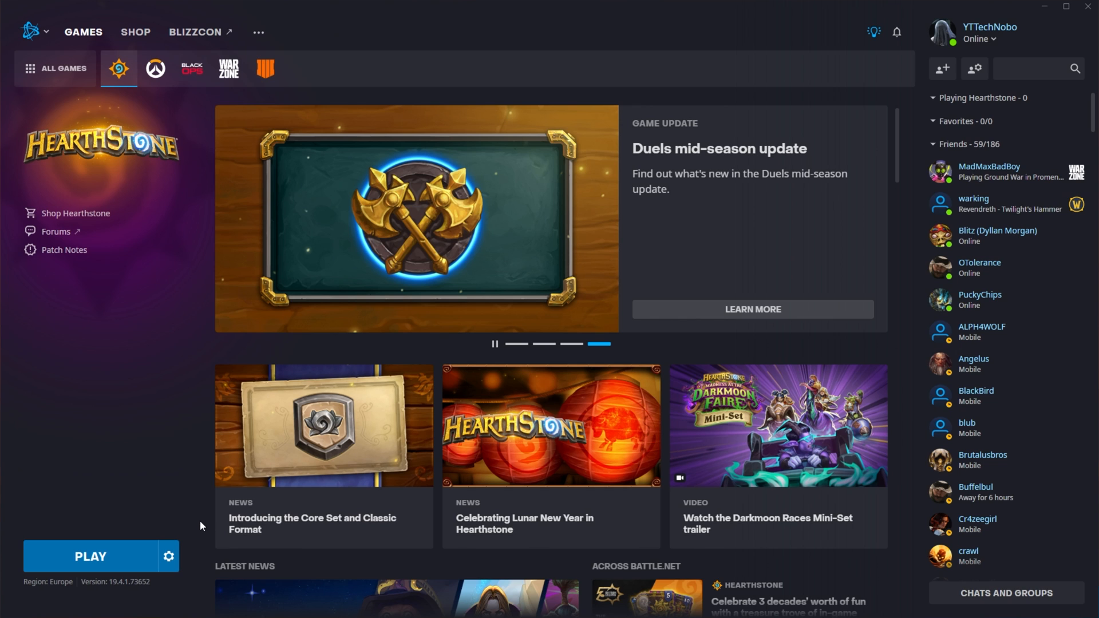
mouse_move(168, 556)
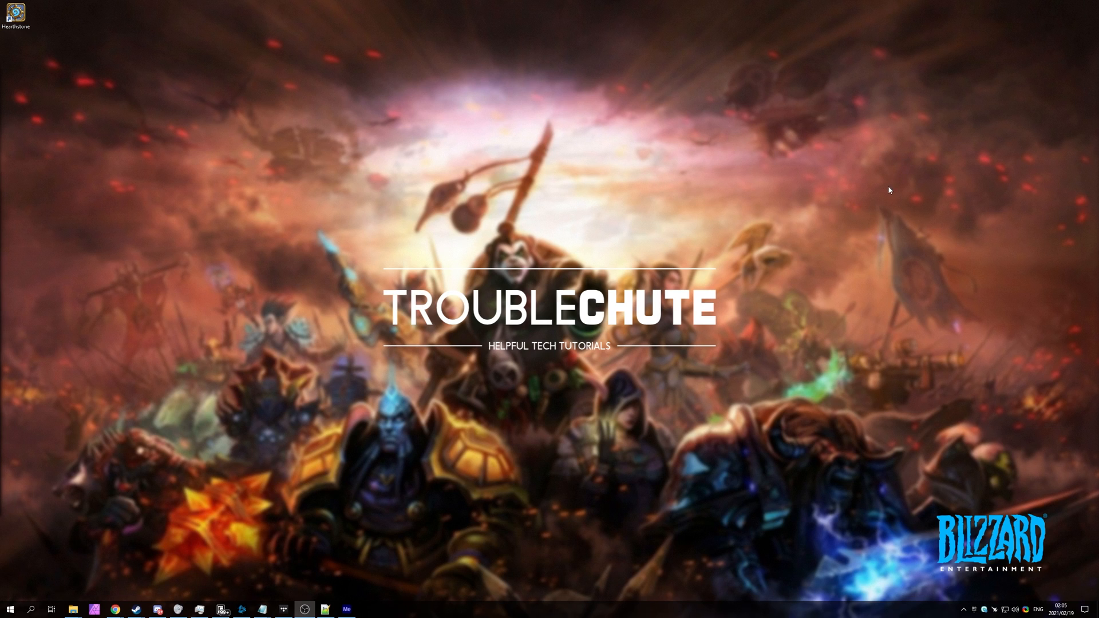
mouse_move(869, 212)
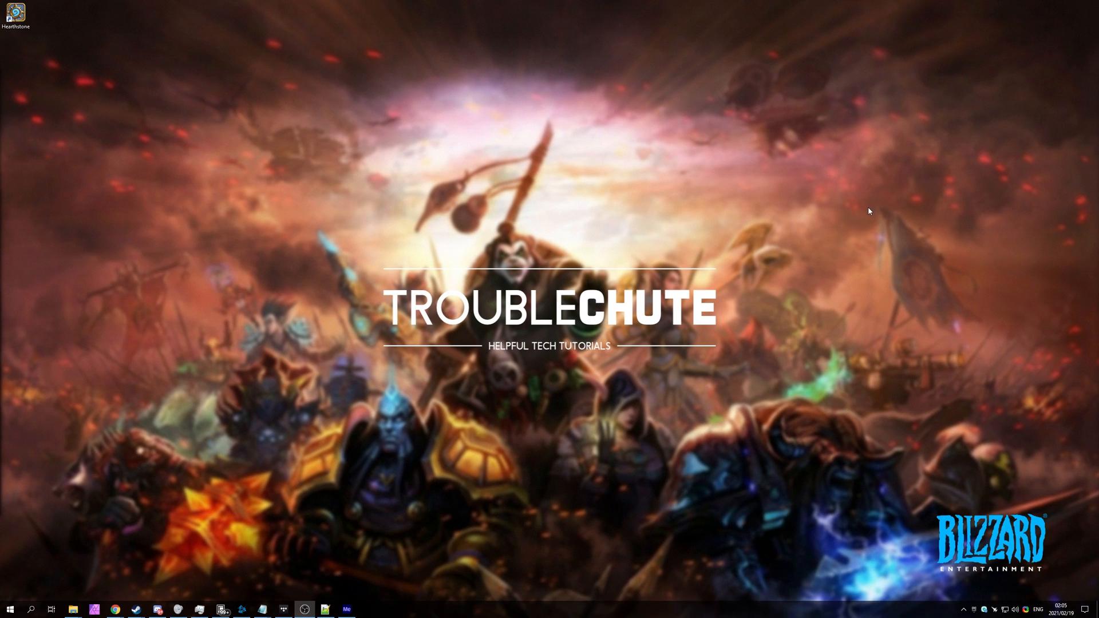
mouse_move(806, 248)
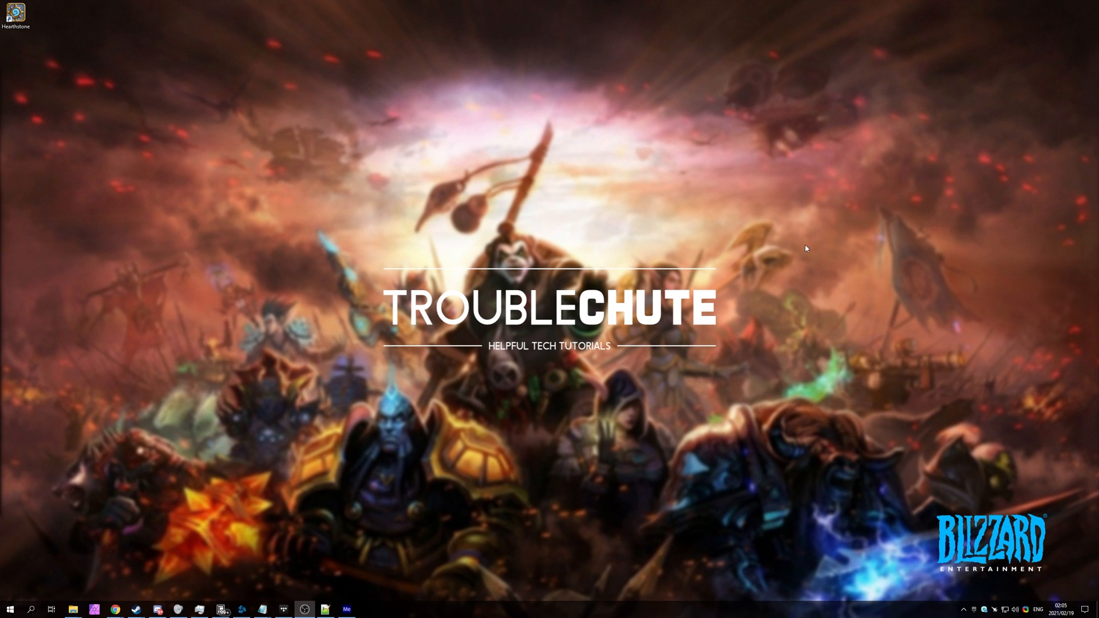